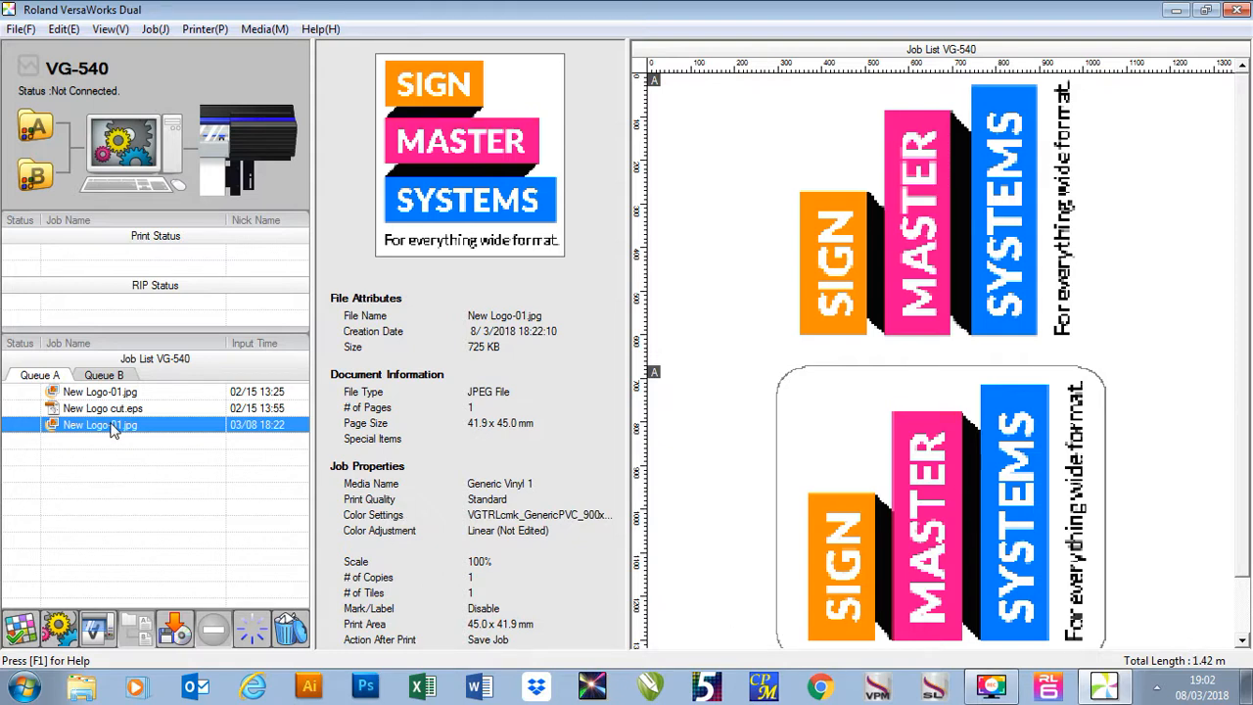
Bring up the Job Settings dialog for the logo job from its right-click menu.
right_click(98, 423)
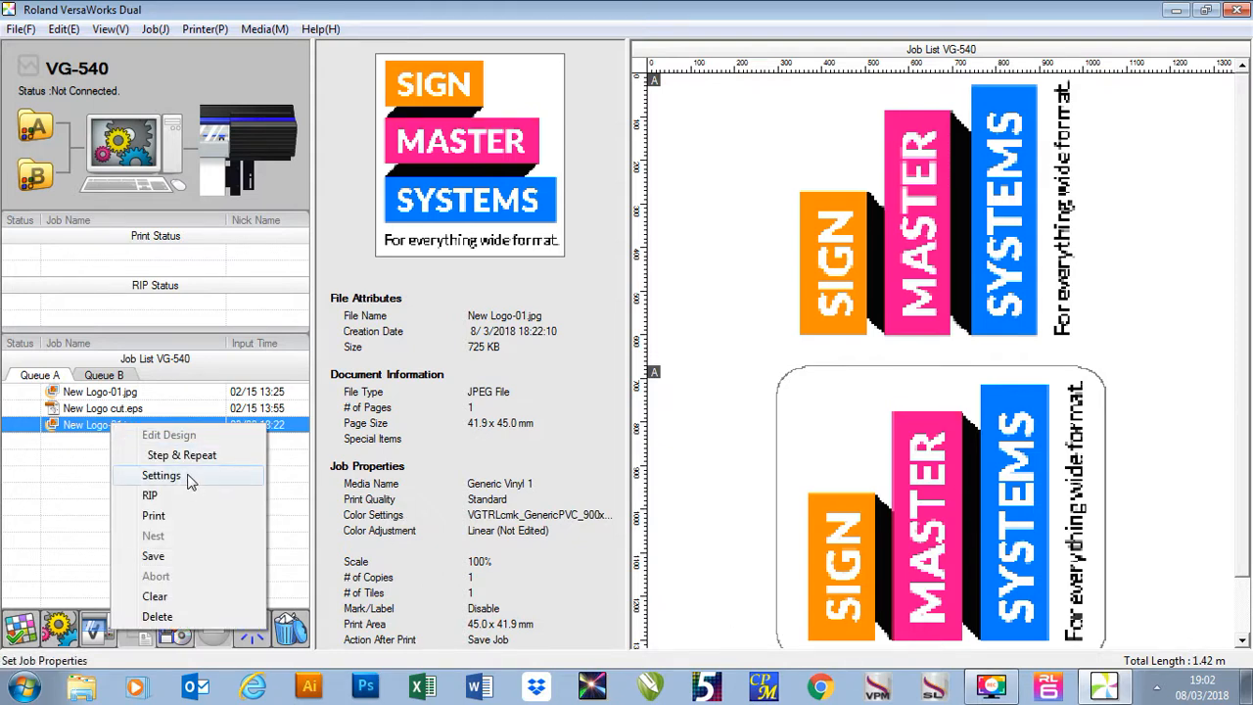
click(161, 475)
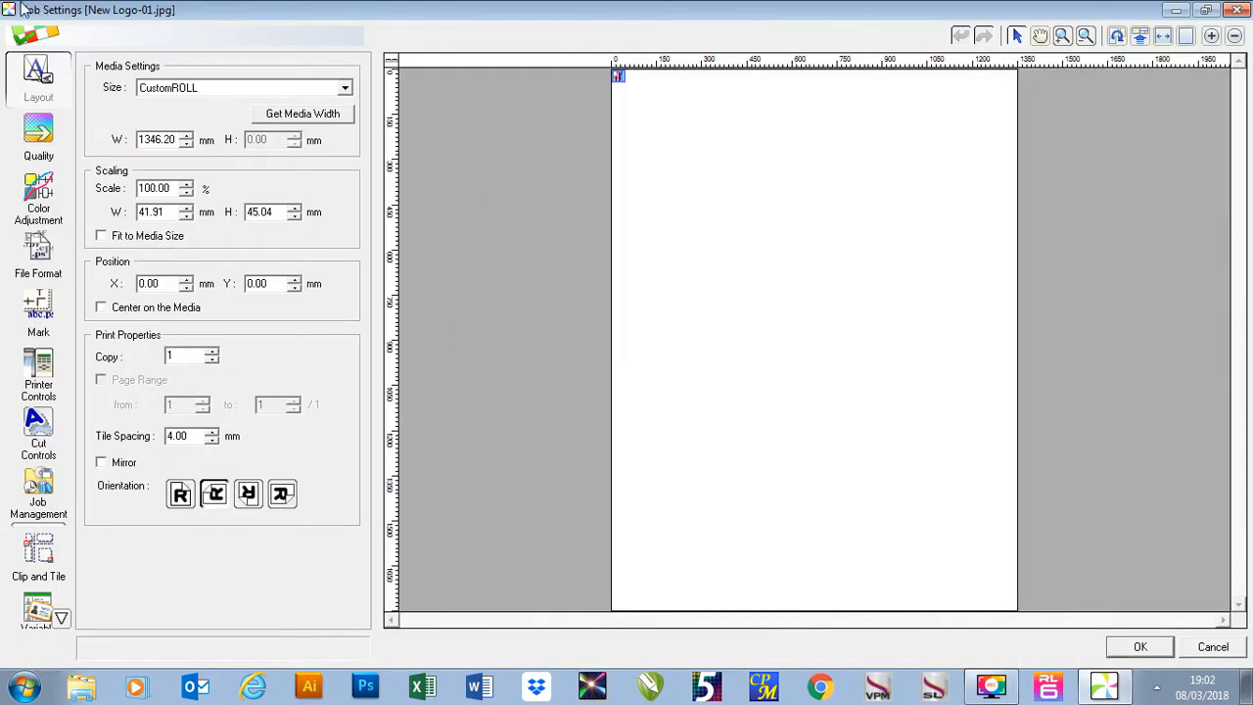
mouse_move(80, 28)
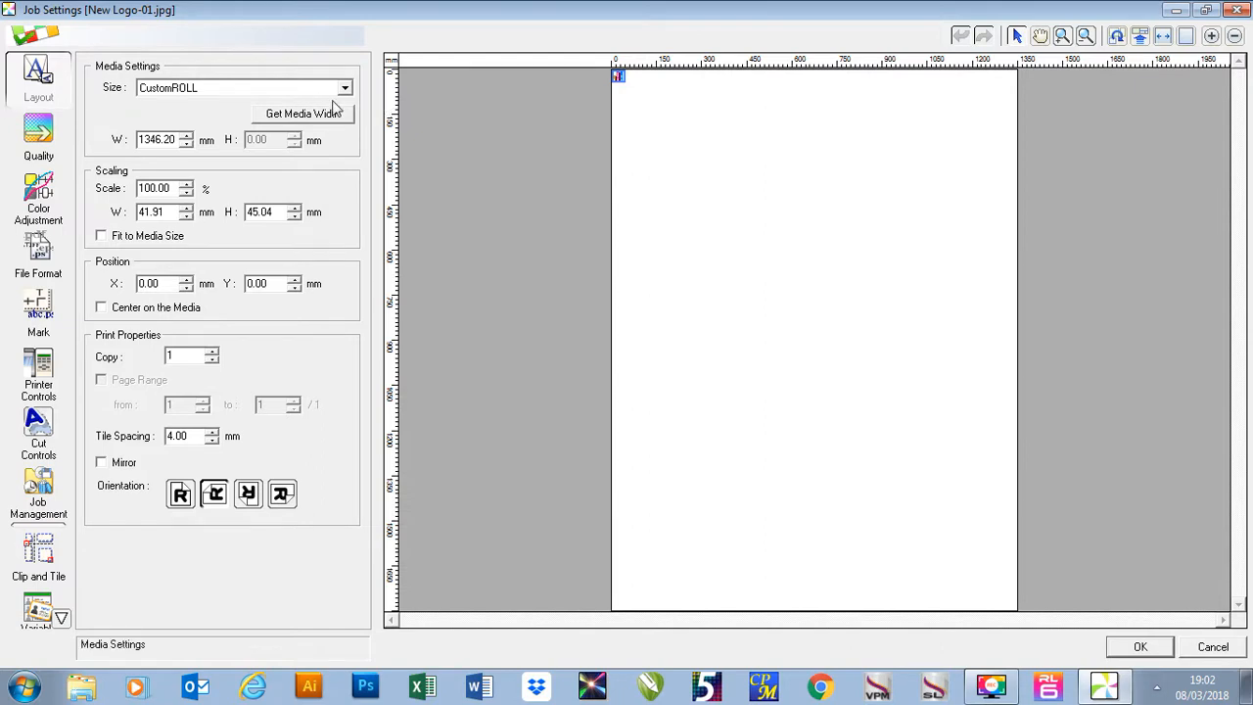
mouse_move(360, 119)
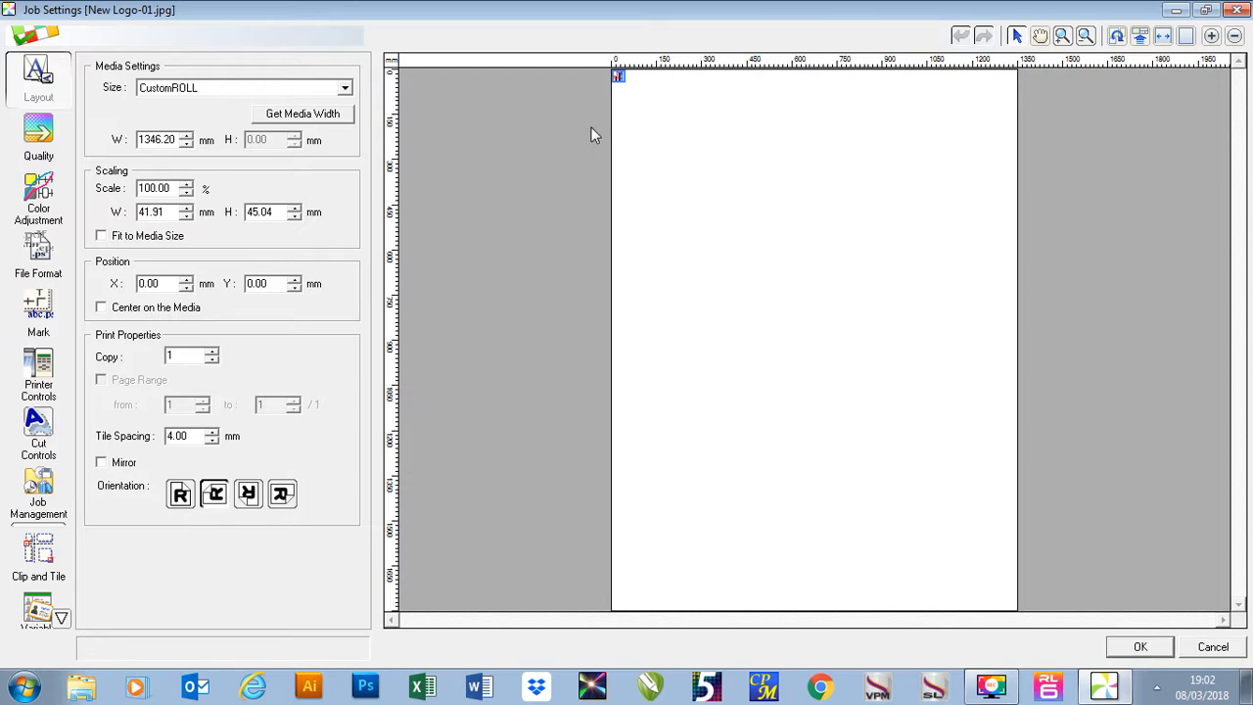
mouse_move(556, 94)
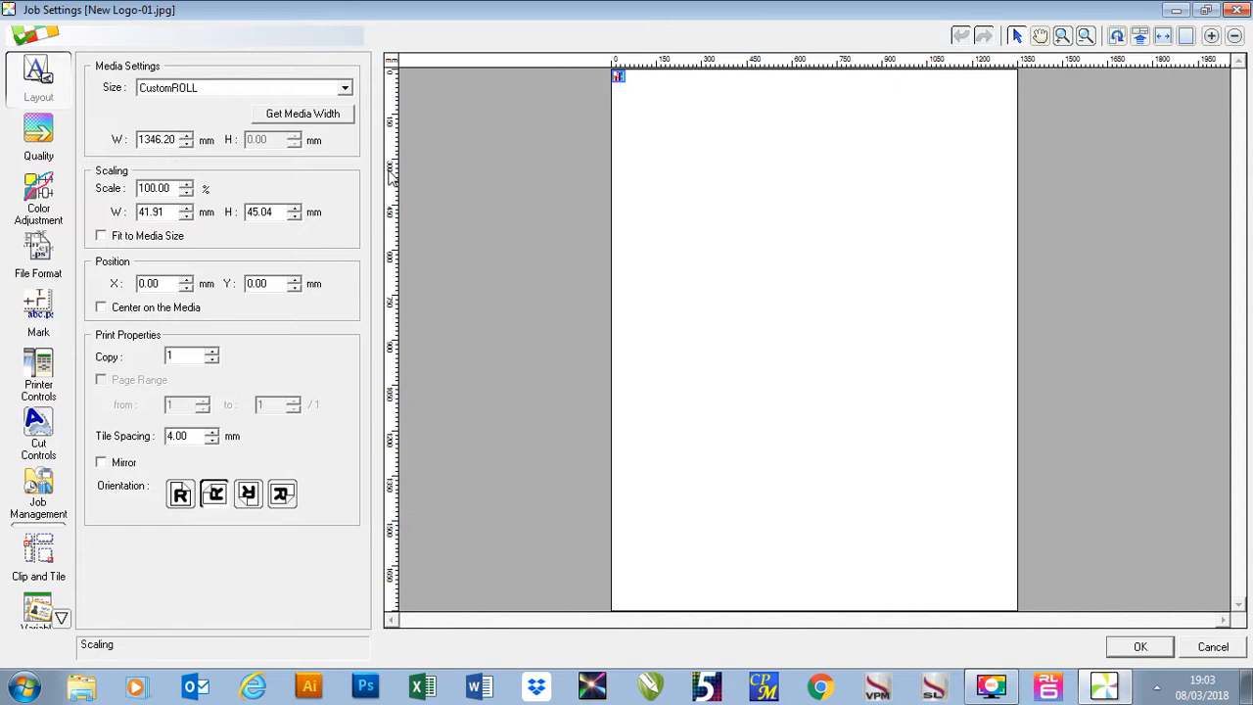
mouse_move(617, 83)
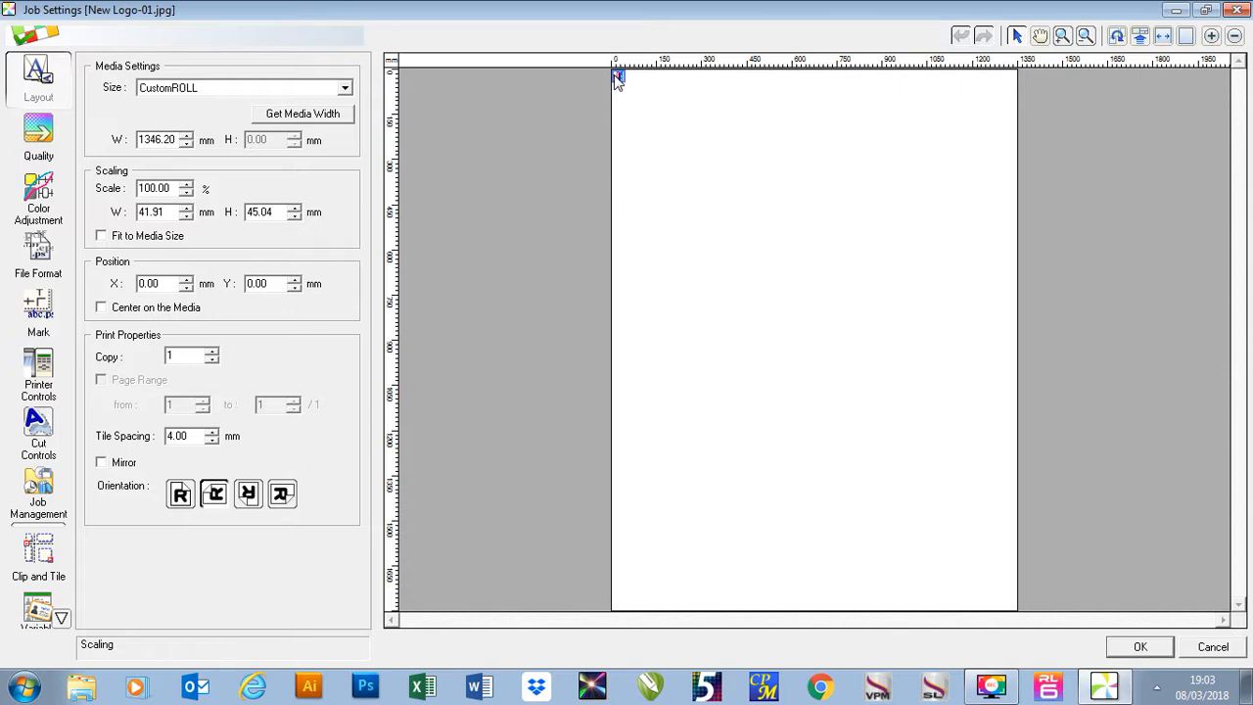
mouse_move(618, 82)
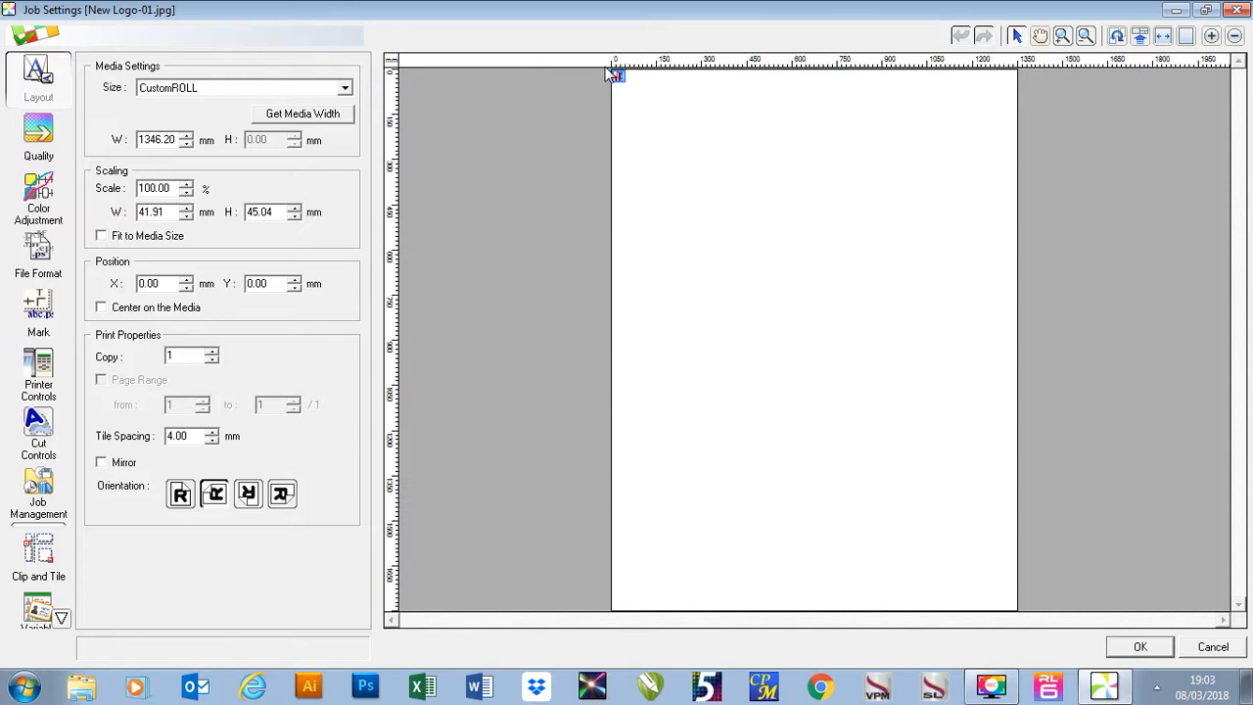
mouse_move(974, 62)
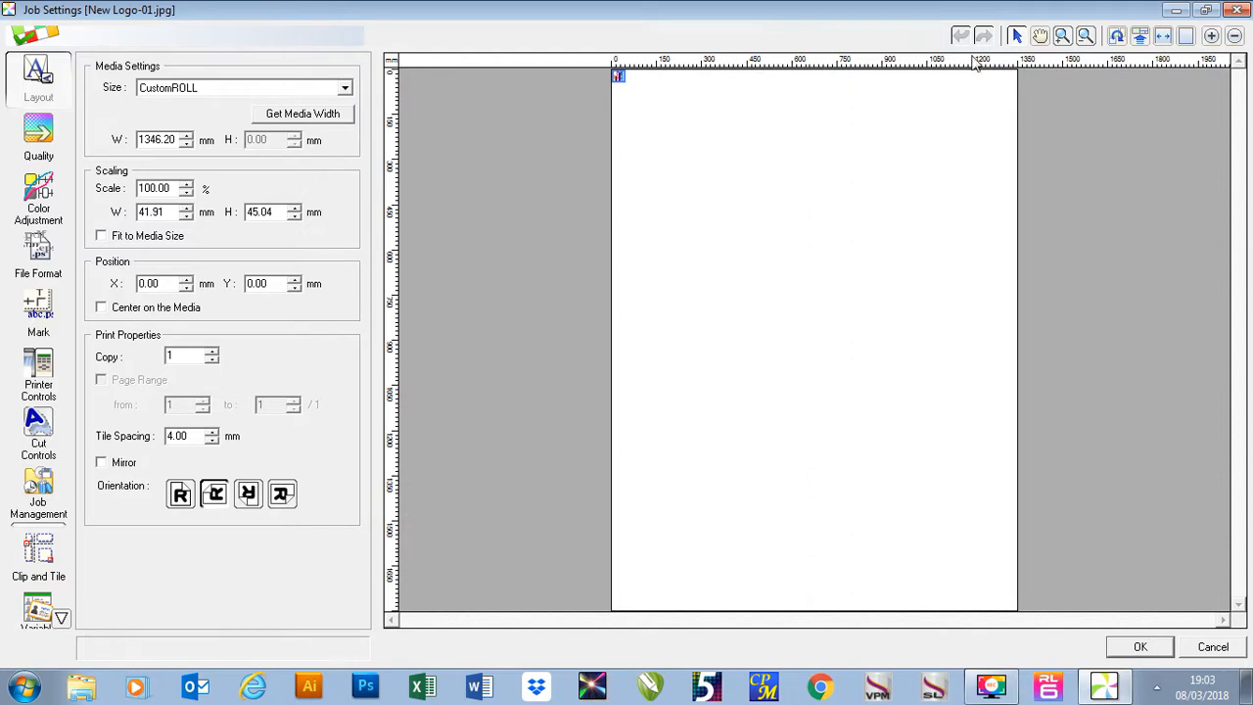
mouse_move(1014, 74)
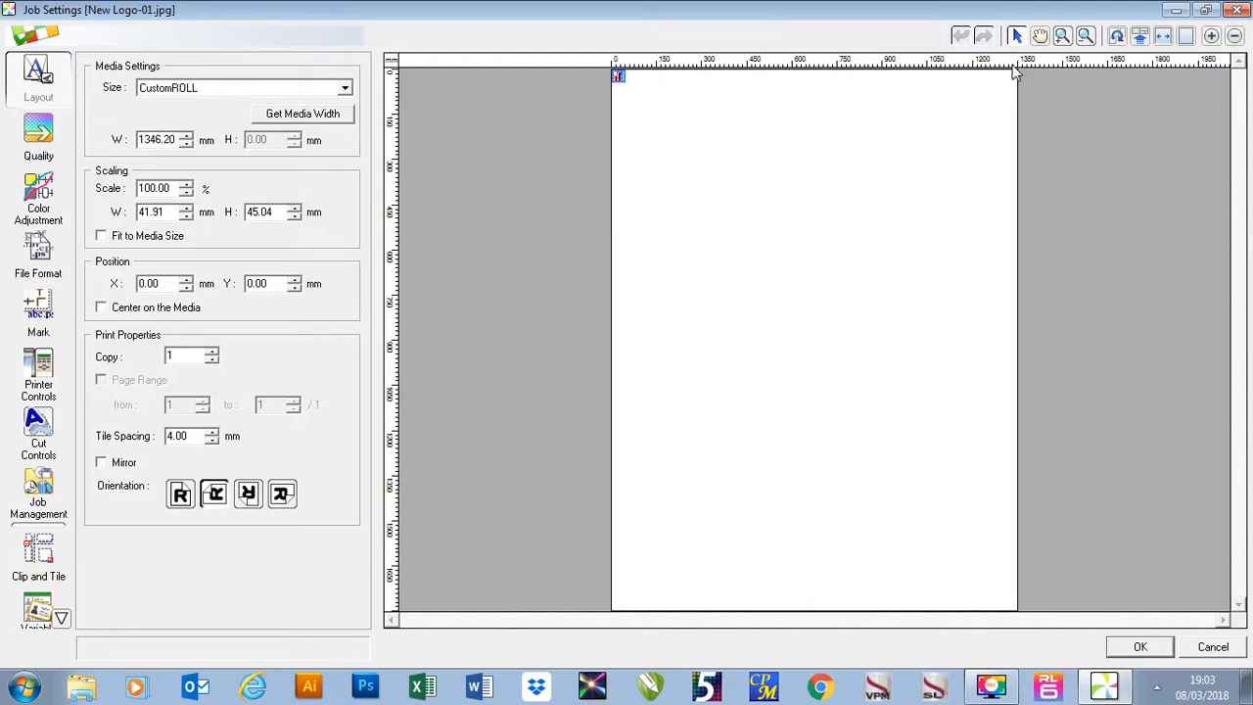
mouse_move(708, 24)
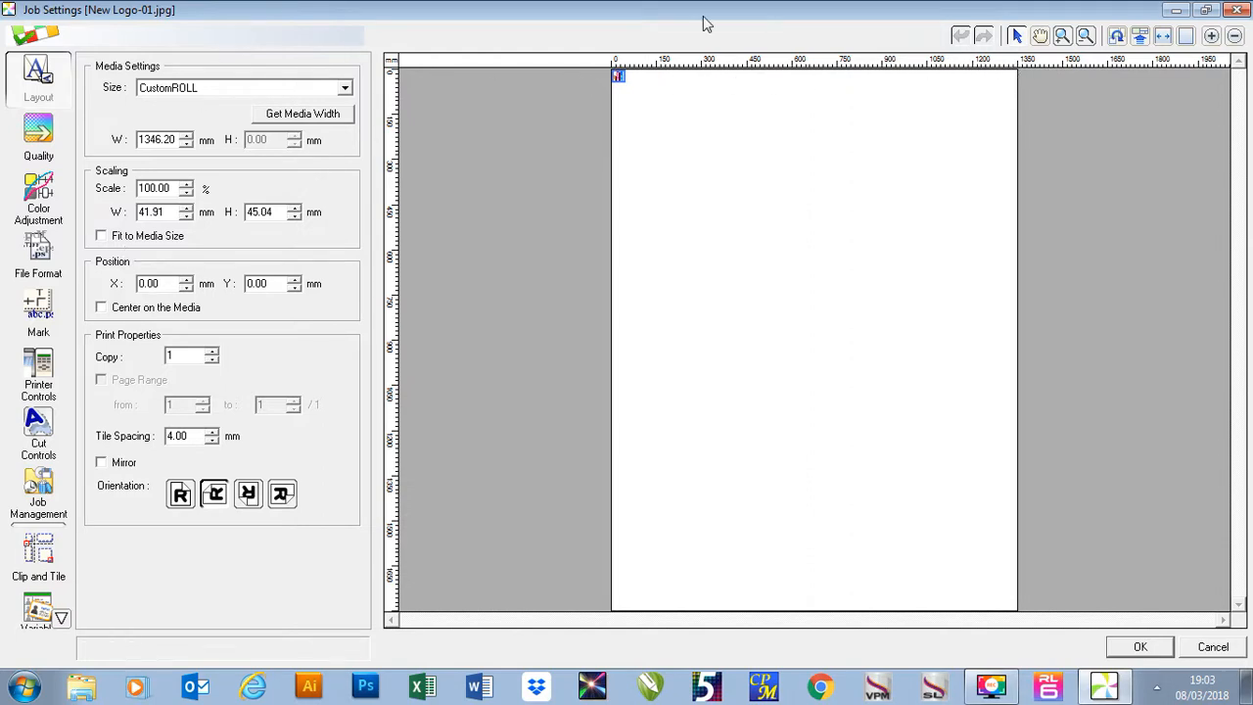
mouse_move(113, 170)
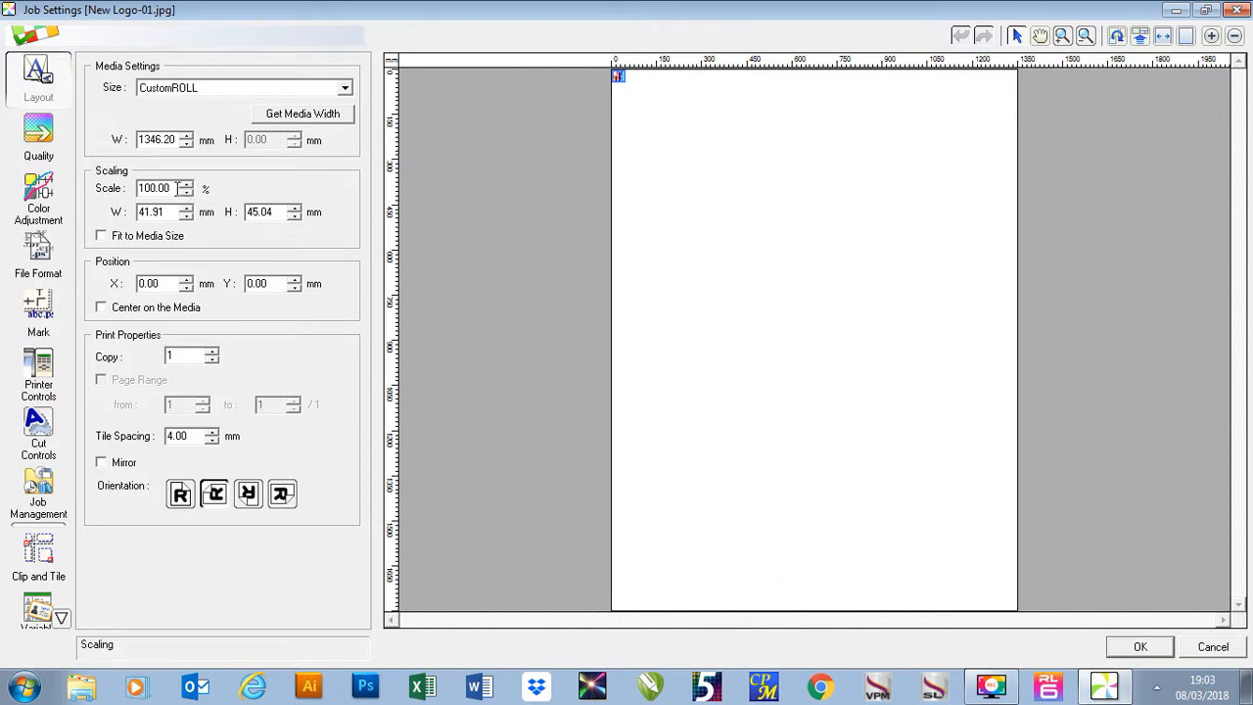
Set scale 200%, width 100, and toggle Fit to Media Size so the logo spans the media width.
triple_click(152, 188)
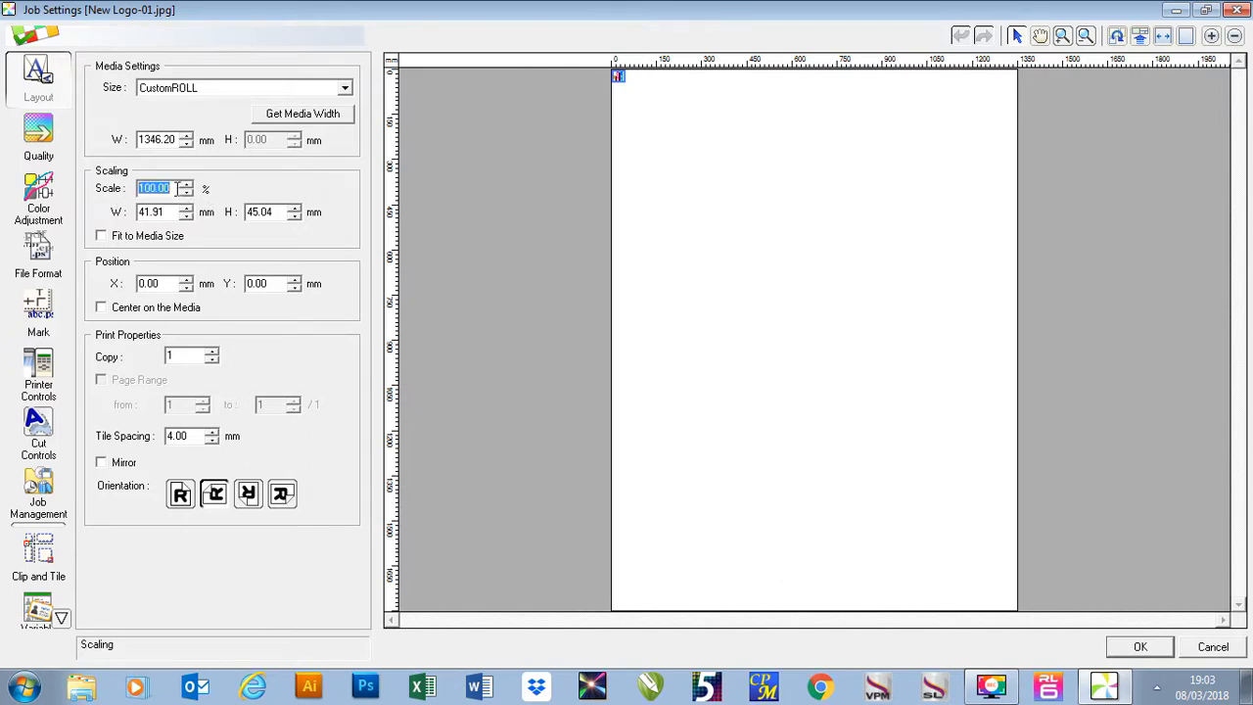
text(200)
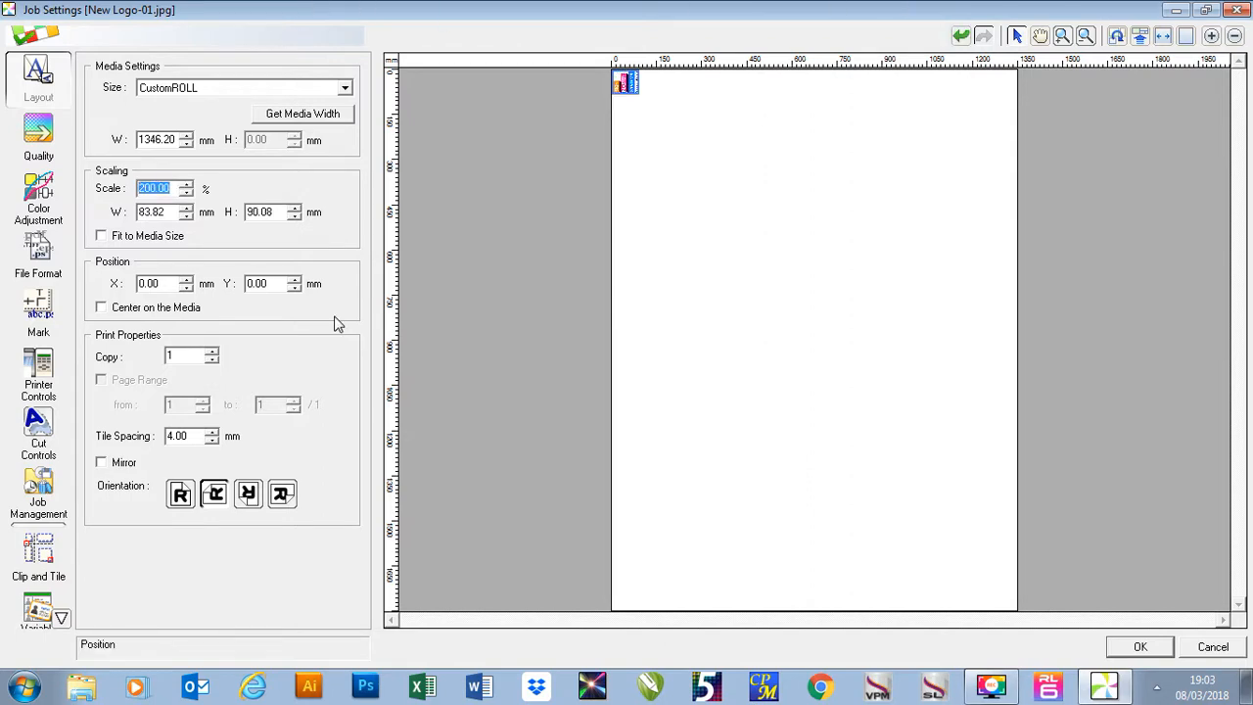
click(153, 212)
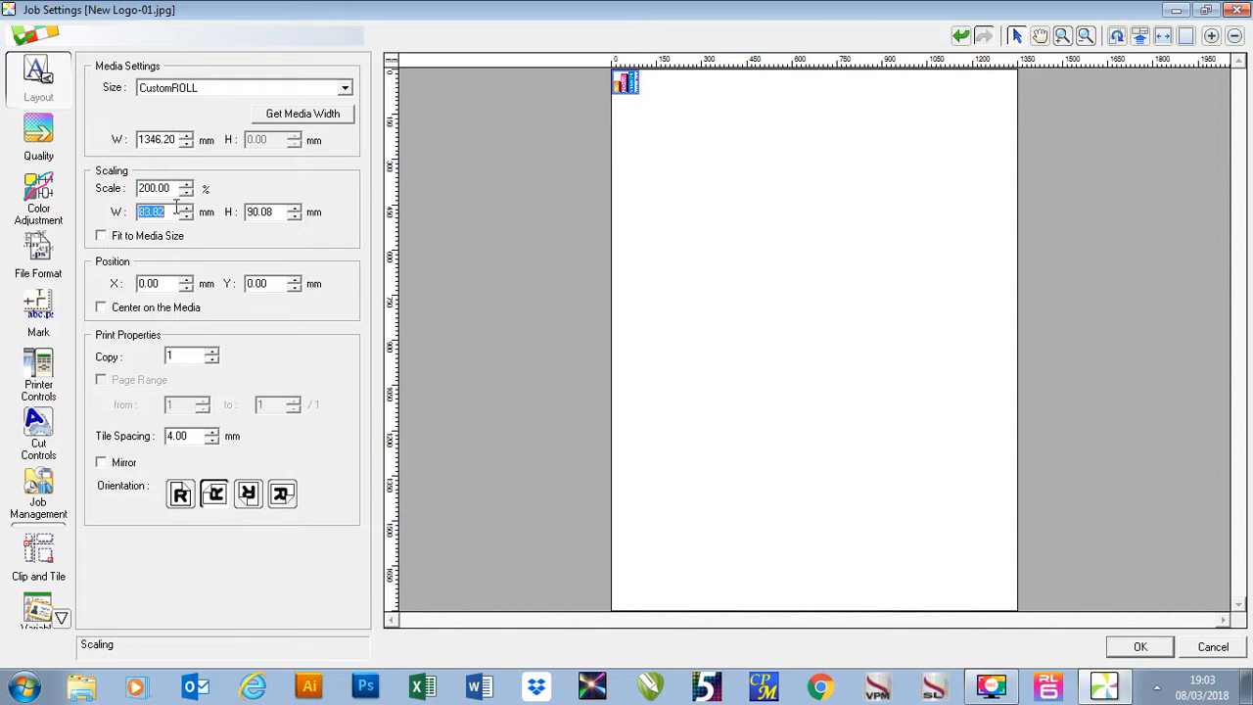
text(100.00)
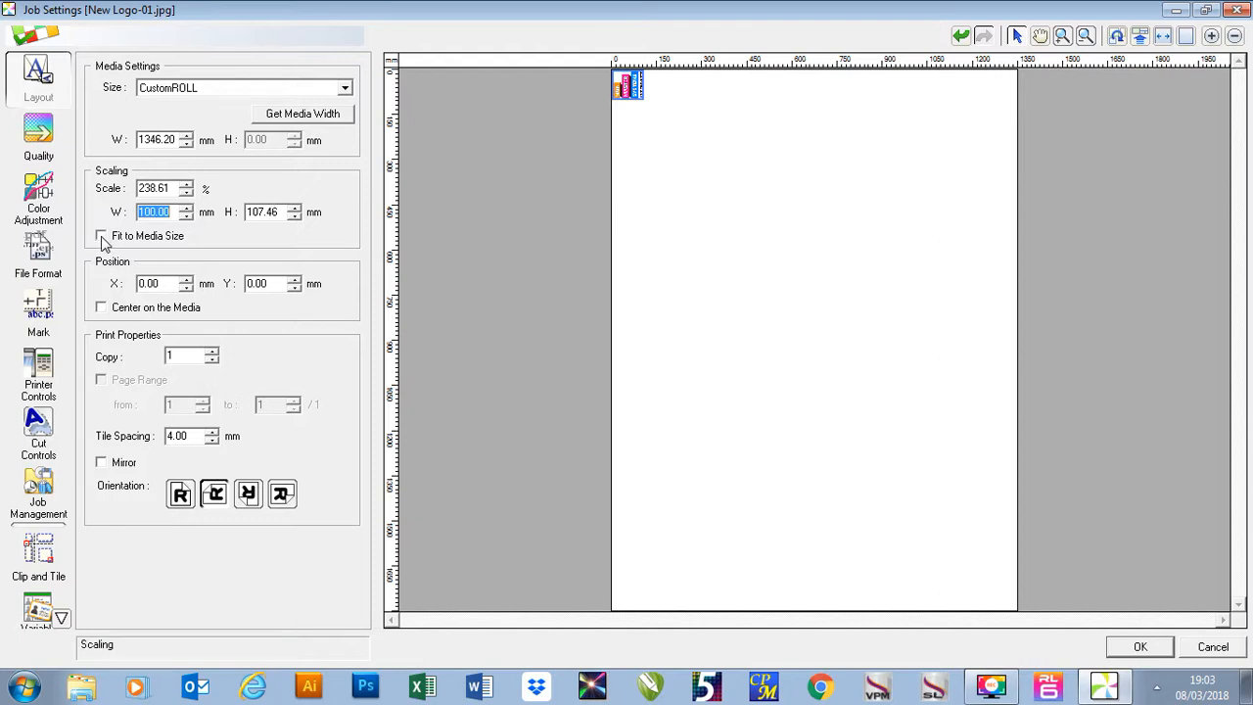
click(102, 235)
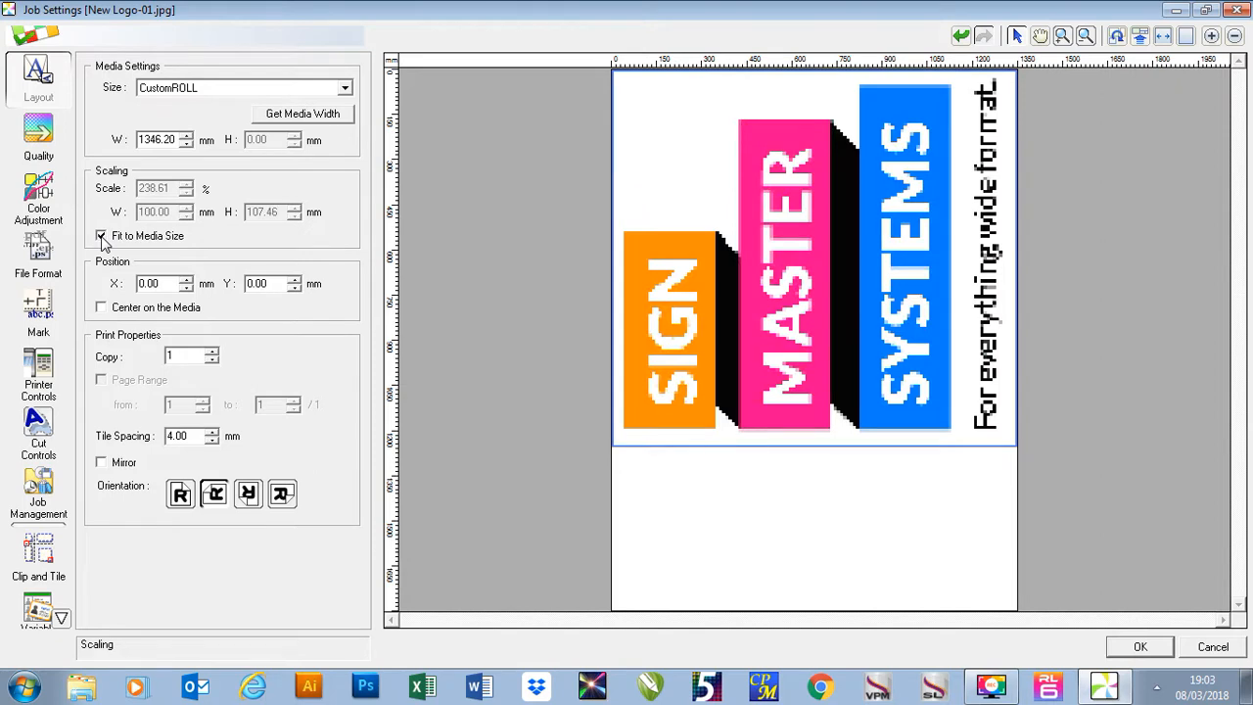
click(101, 235)
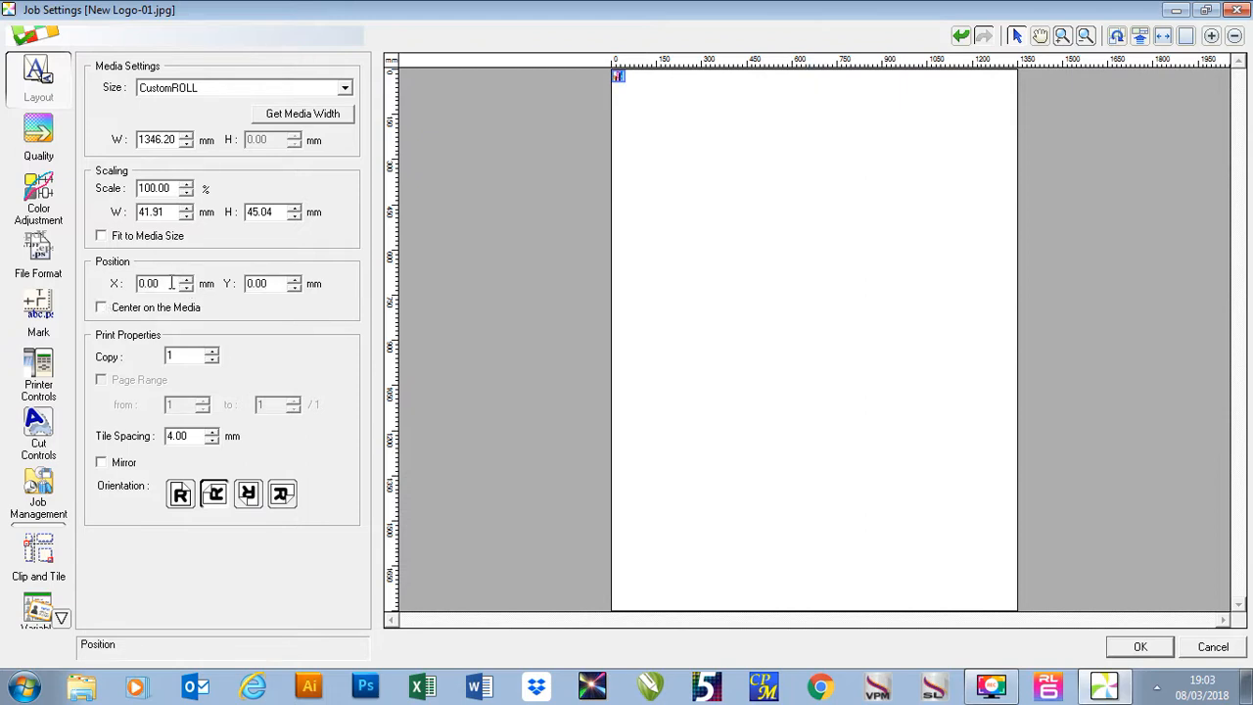
text(1)
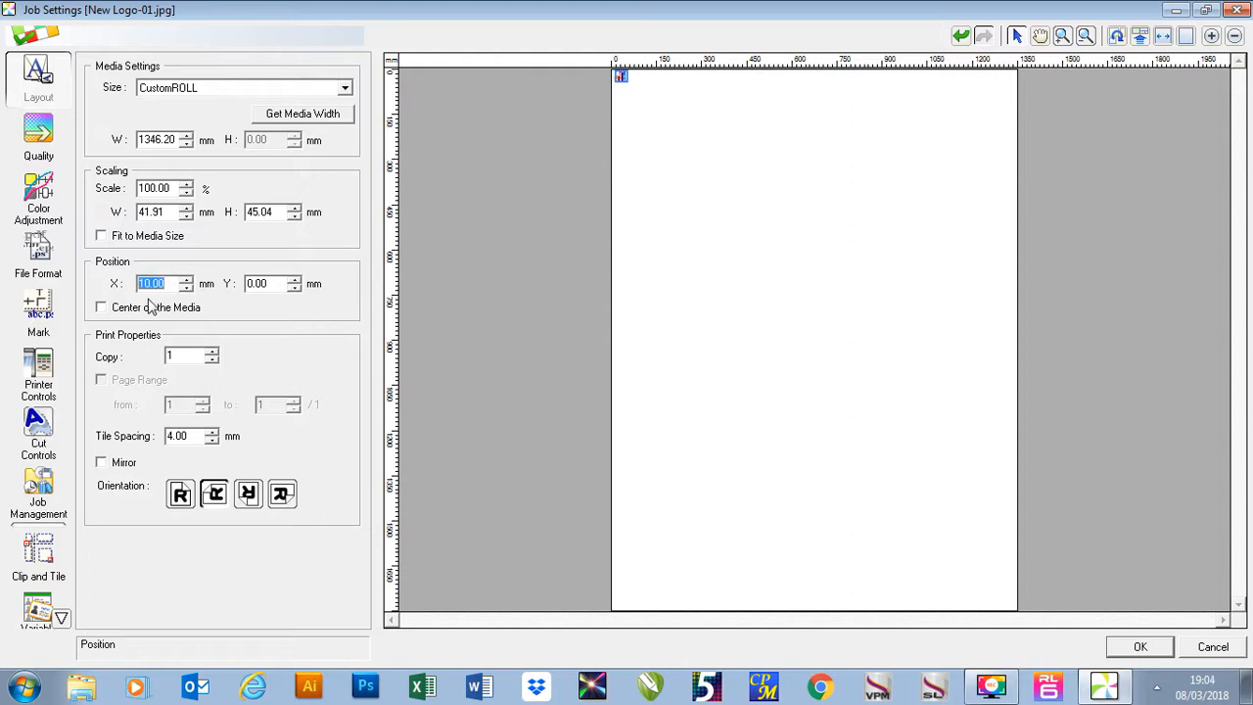
click(256, 282)
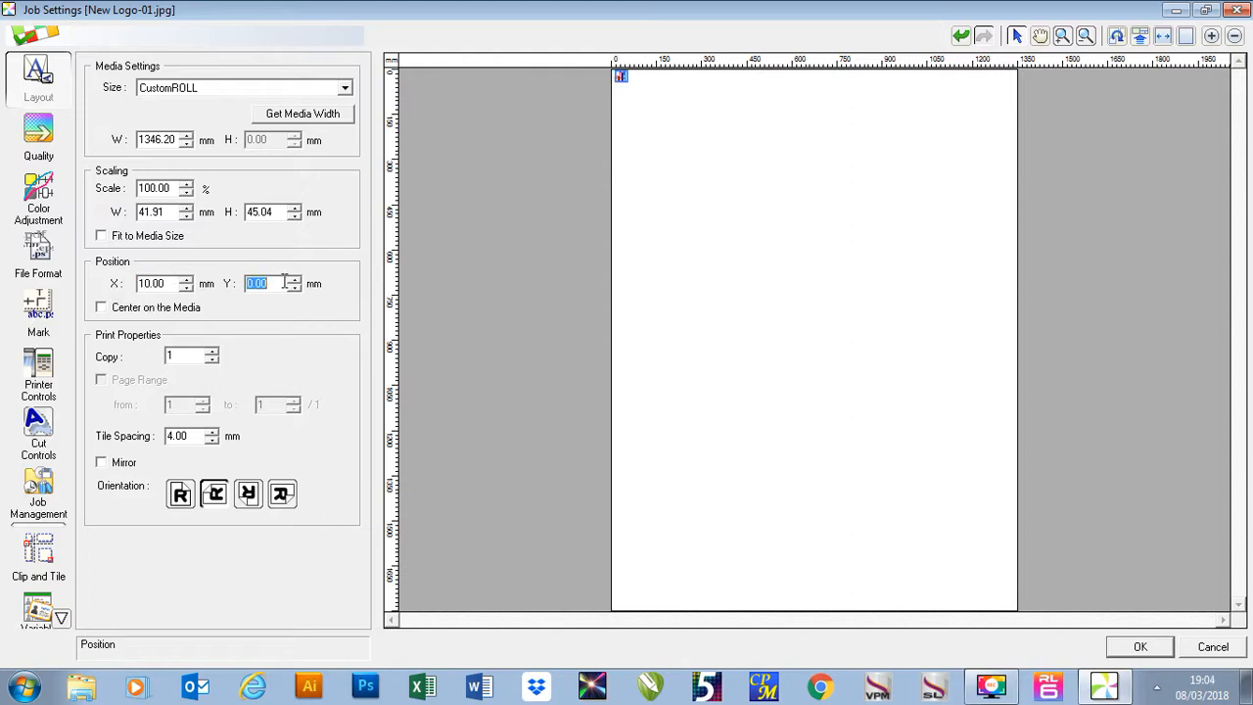
text(100.00)
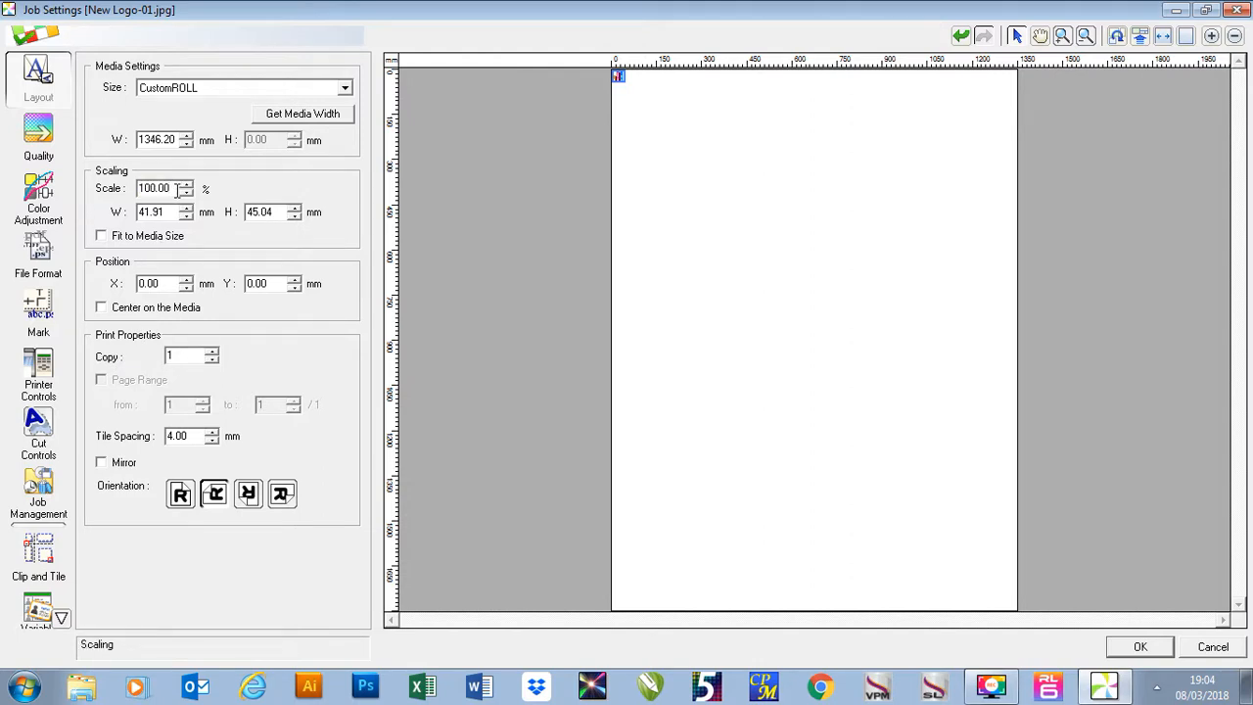
Scale the logo to 250% and set 40 tiled copies, then adjust the tile spacing.
text(25)
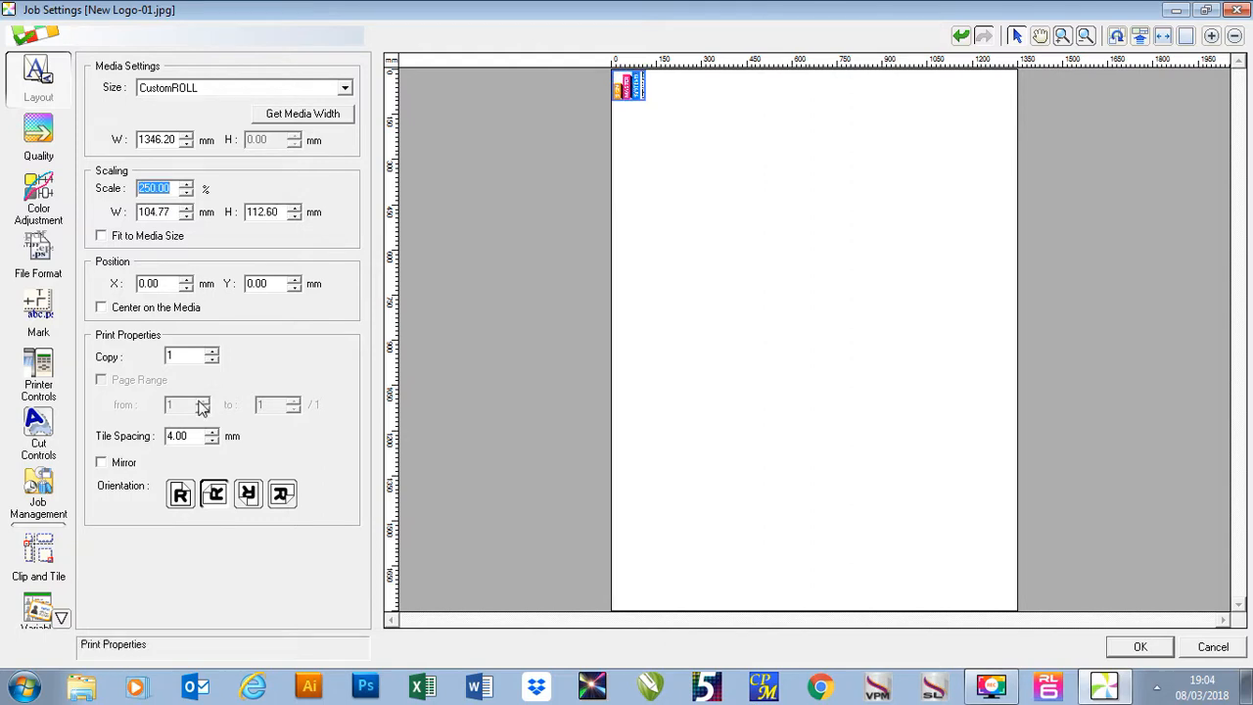
click(211, 352)
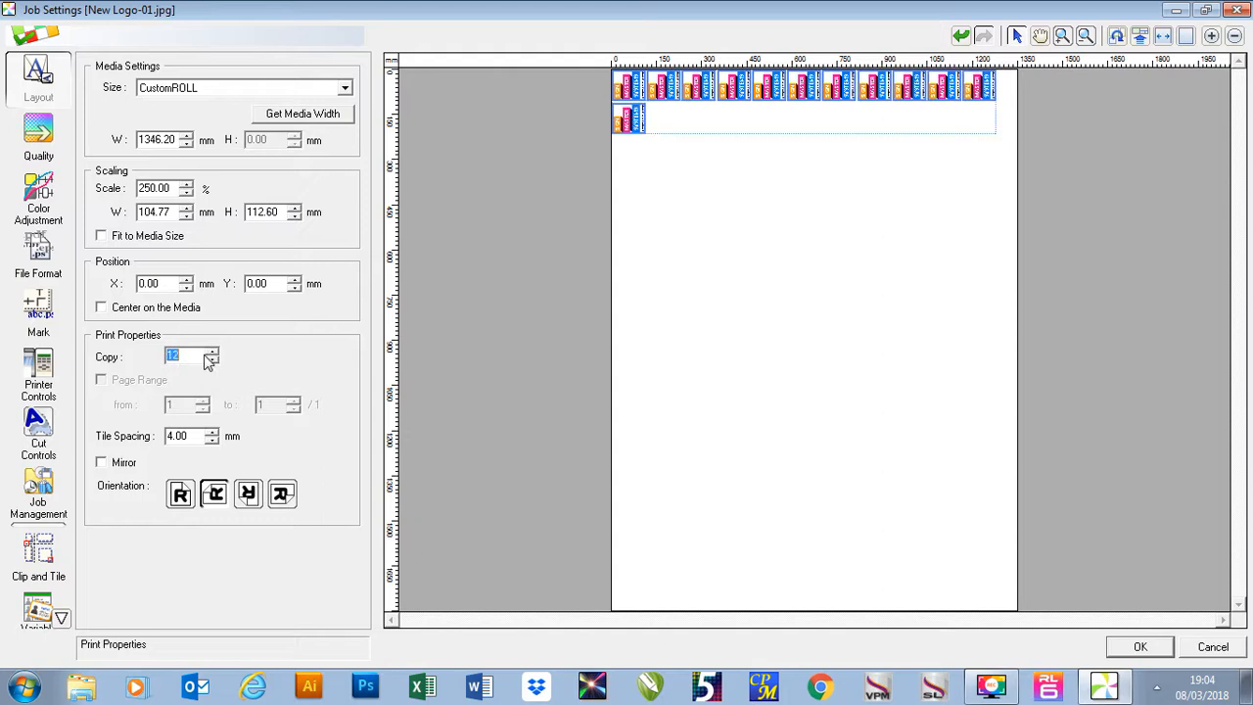
text(4)
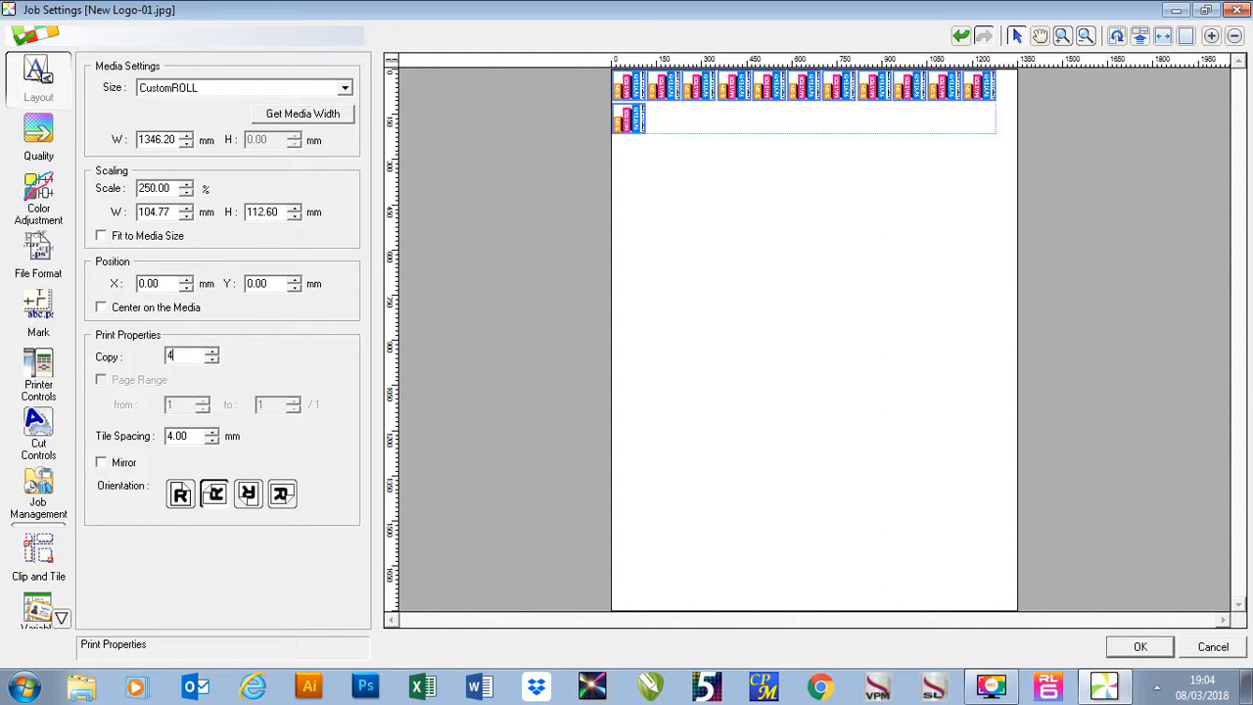
text(0)
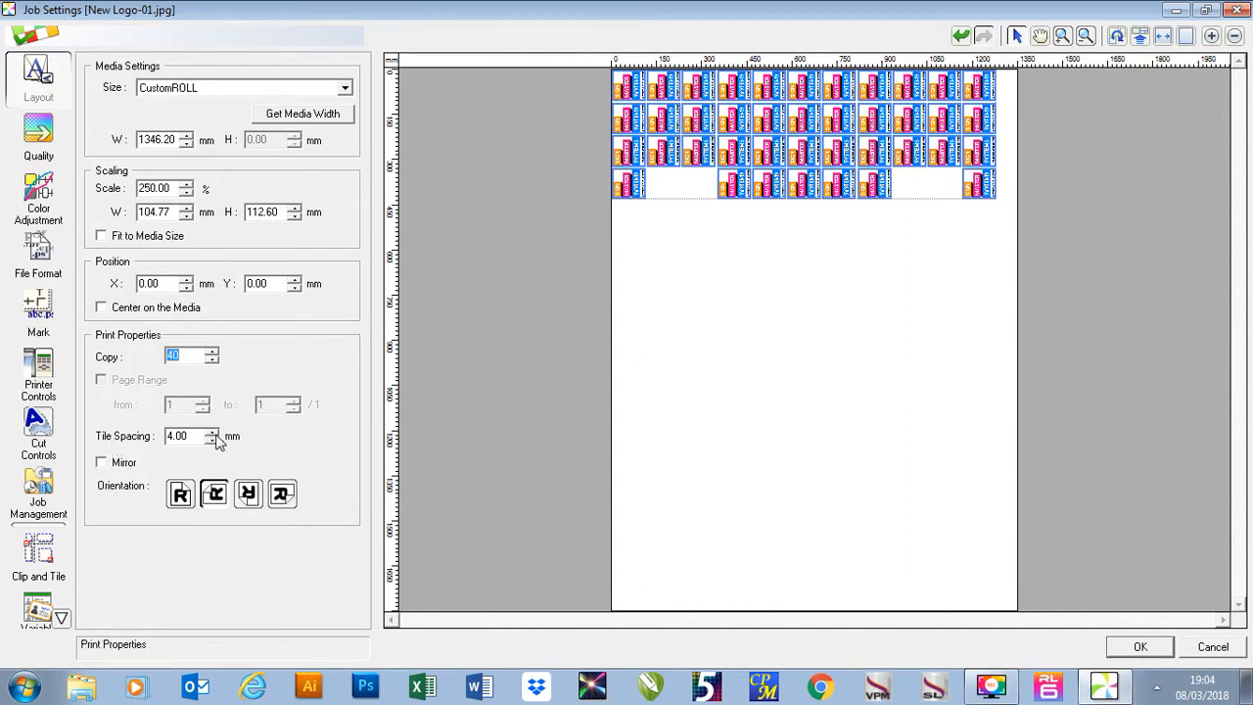
click(212, 432)
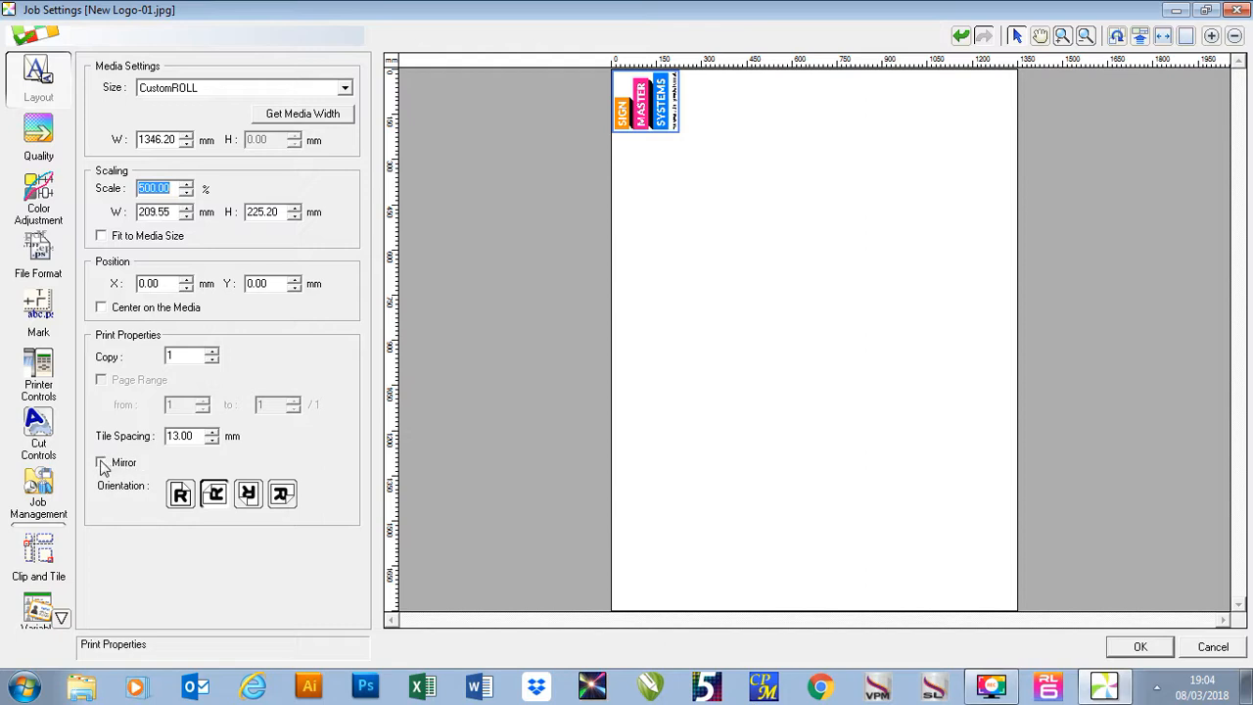
Toggle Mirror on and back off so the logo prints unmirrored.
click(101, 462)
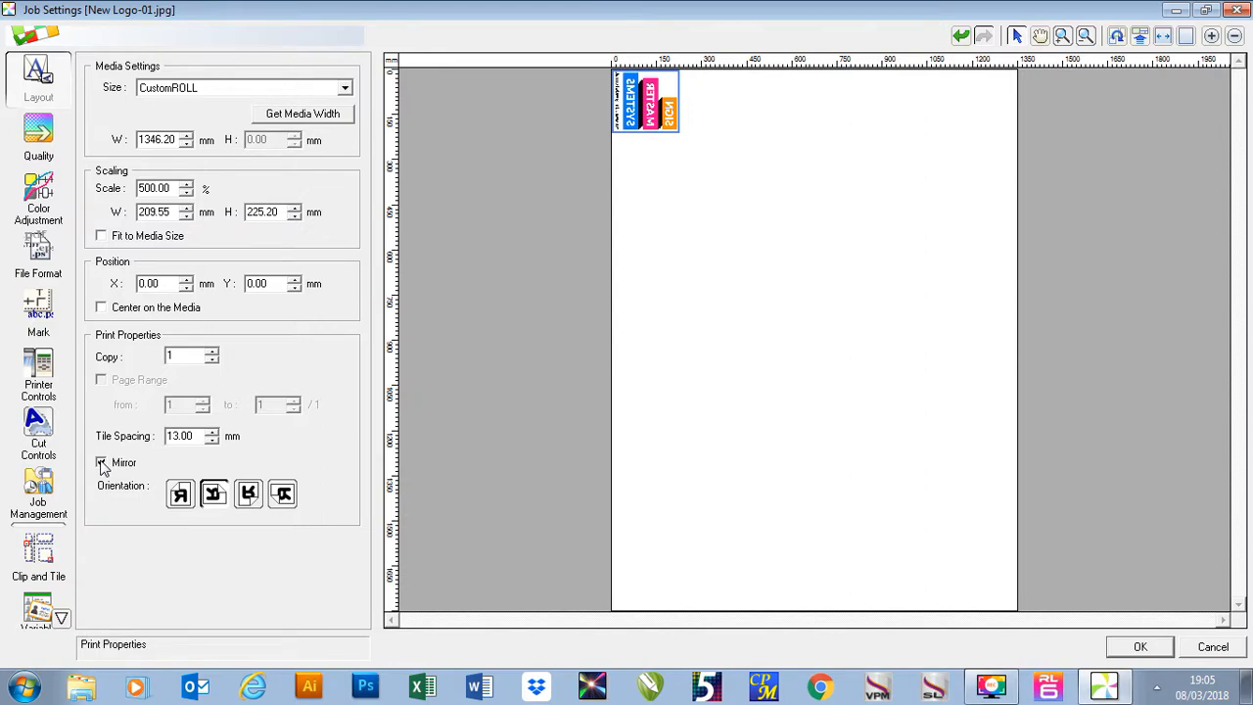
click(101, 462)
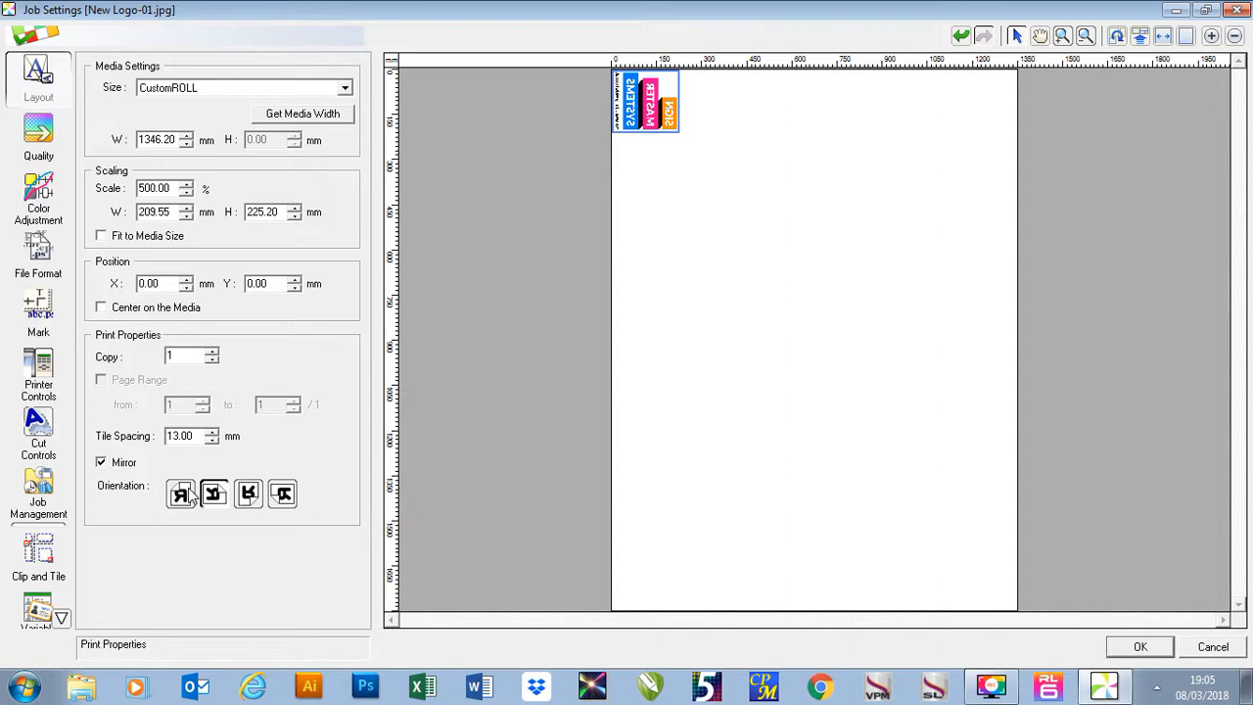
click(102, 462)
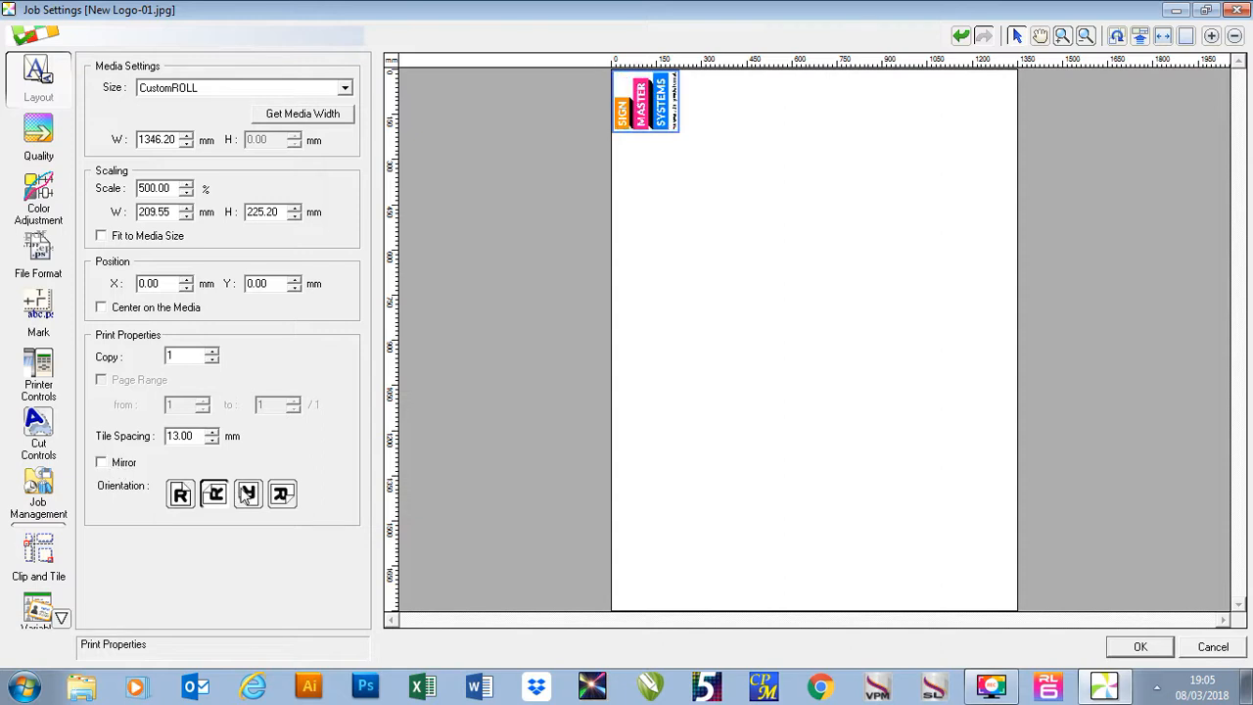
Choose the quarter-turn orientation and confirm with OK to save the layout to the job list.
click(246, 493)
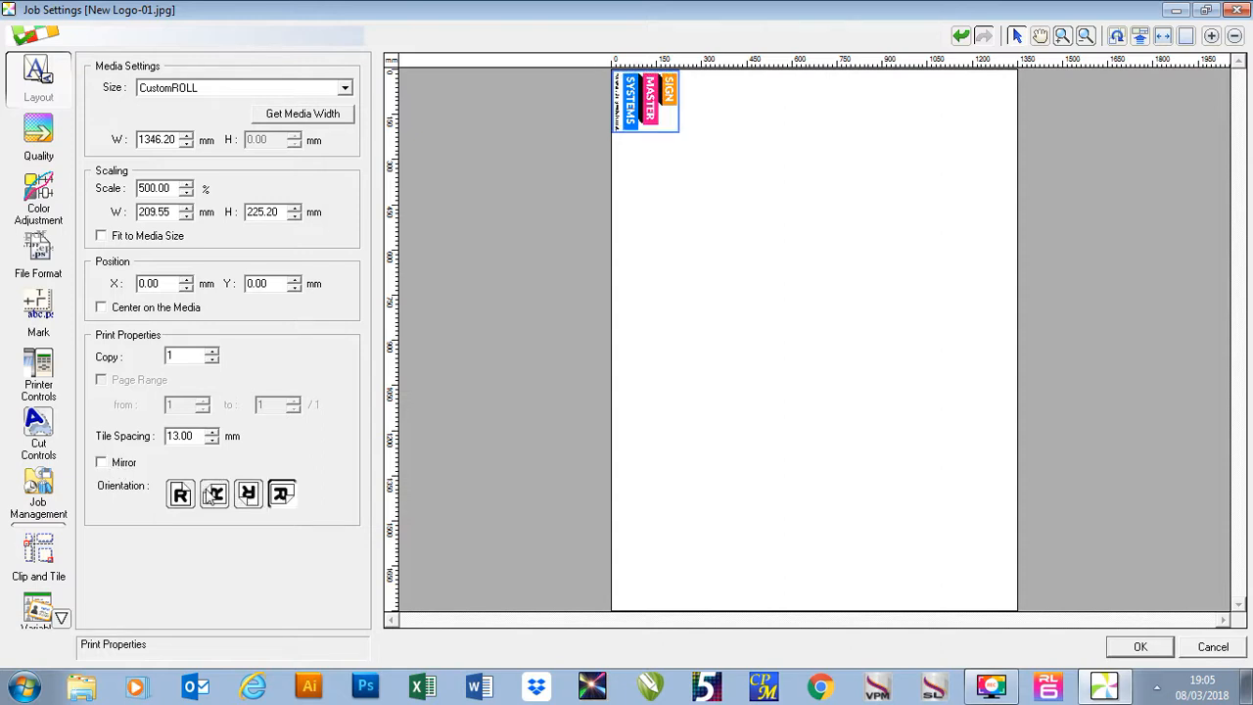
click(213, 493)
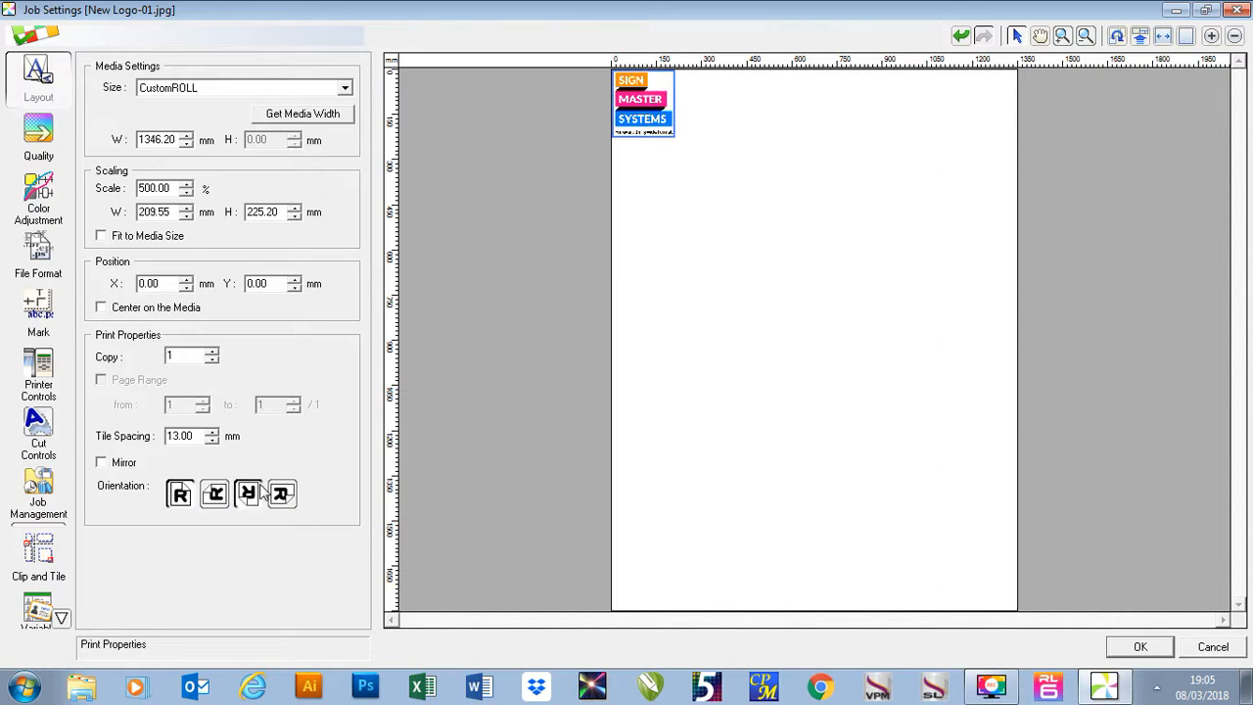
click(282, 493)
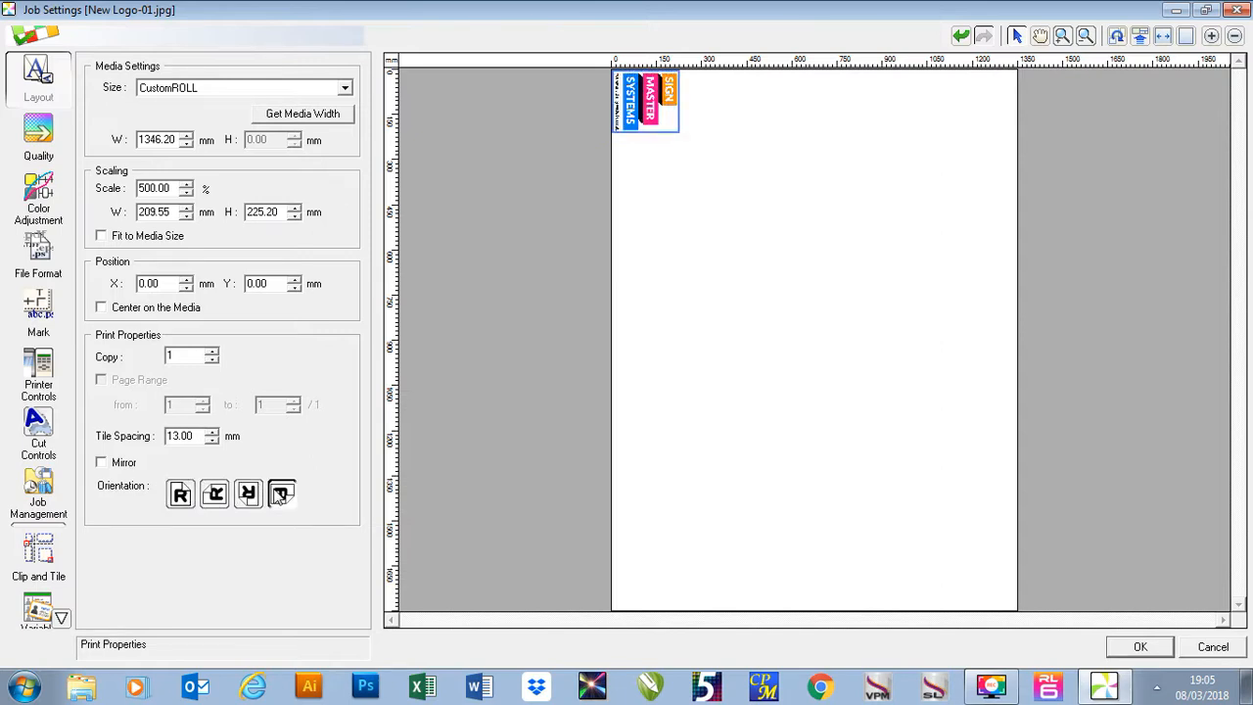
click(282, 493)
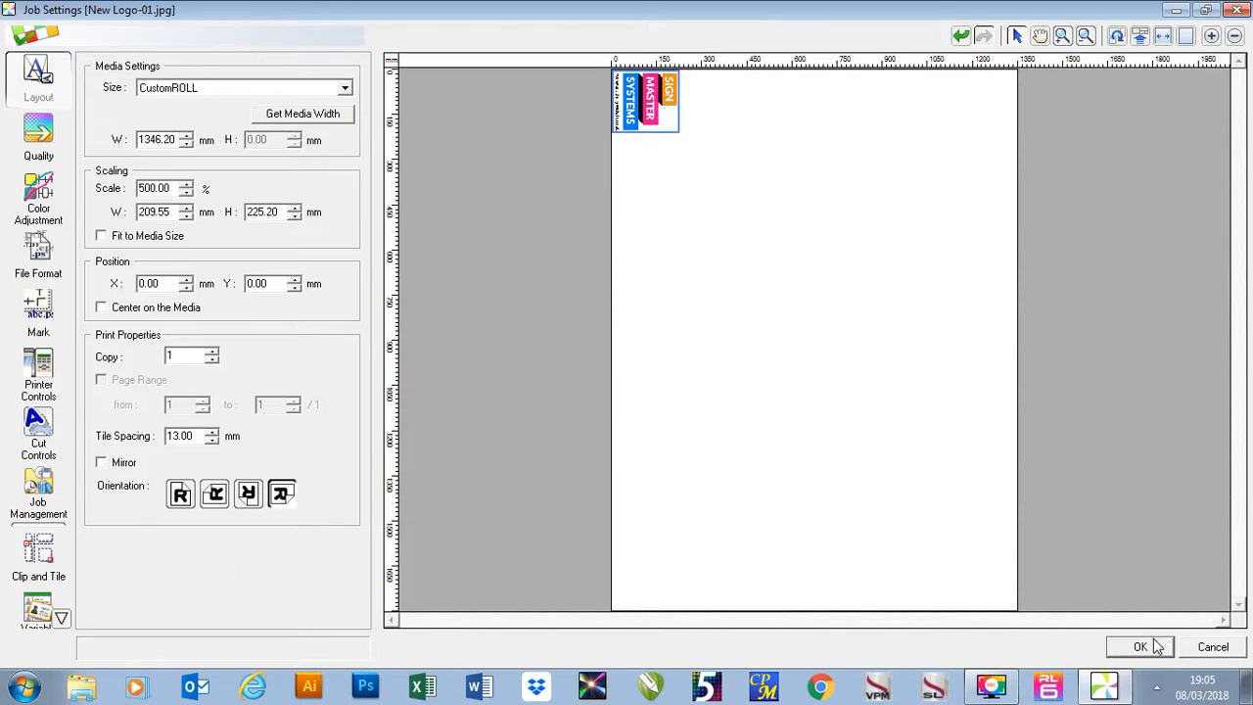
click(1139, 646)
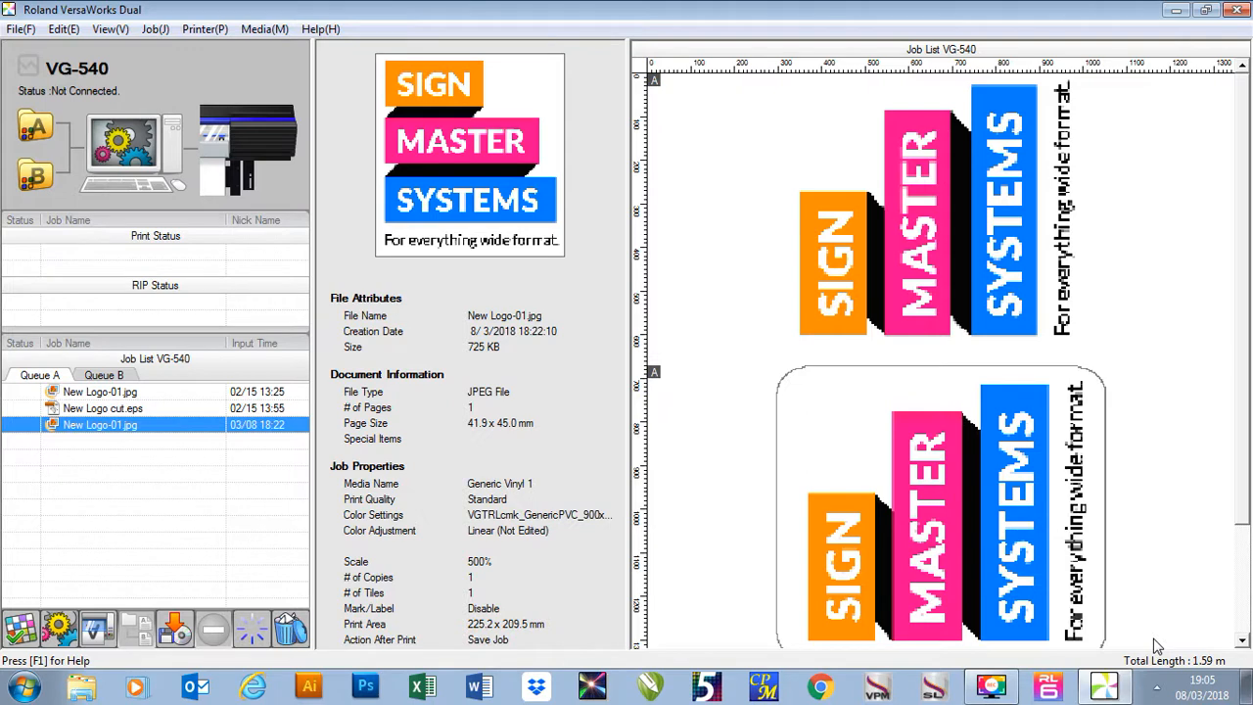